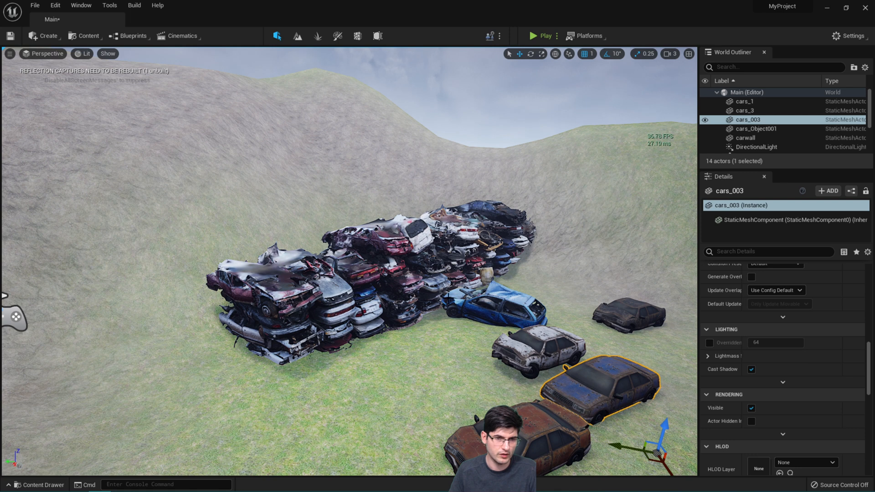
Step: Select the stacked carwall pile, zoom in on it, and bring up the Content Drawer
left_click(745, 138)
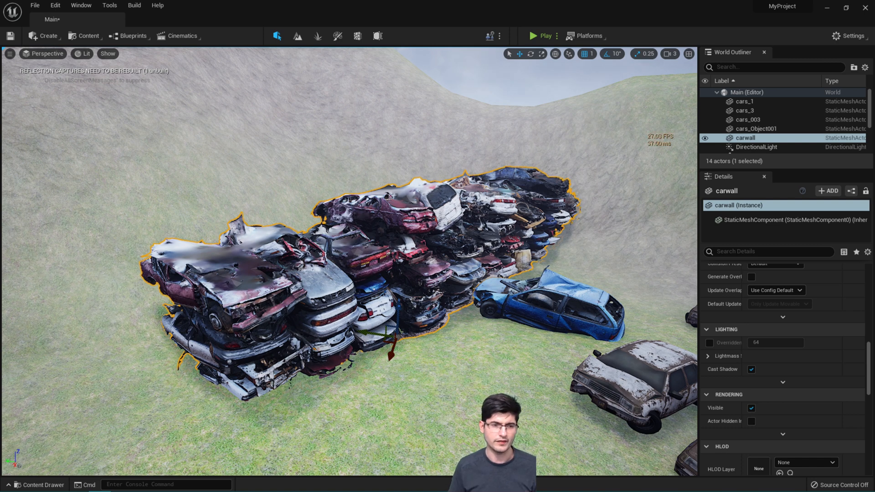
scroll("up", 3)
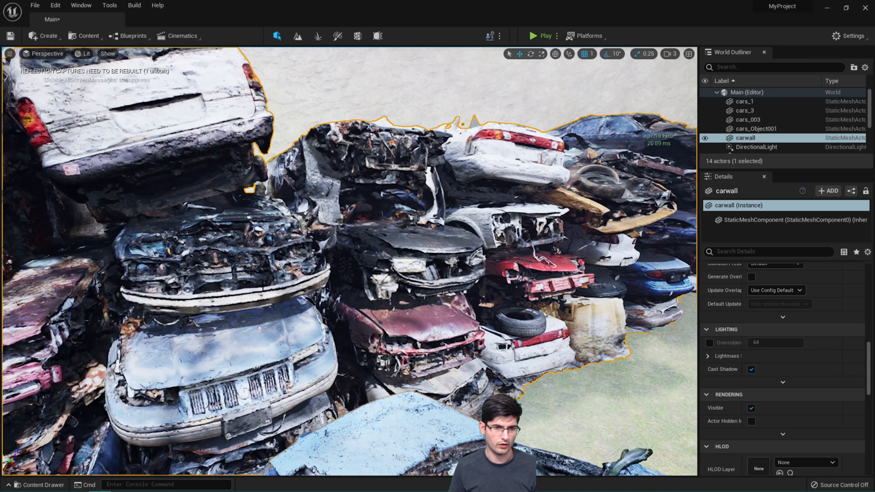
left_click(38, 485)
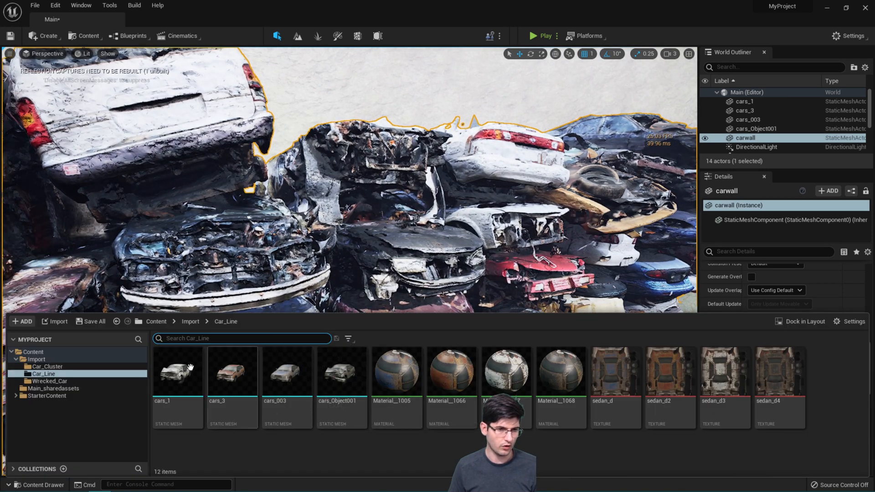
mouse_move(194, 328)
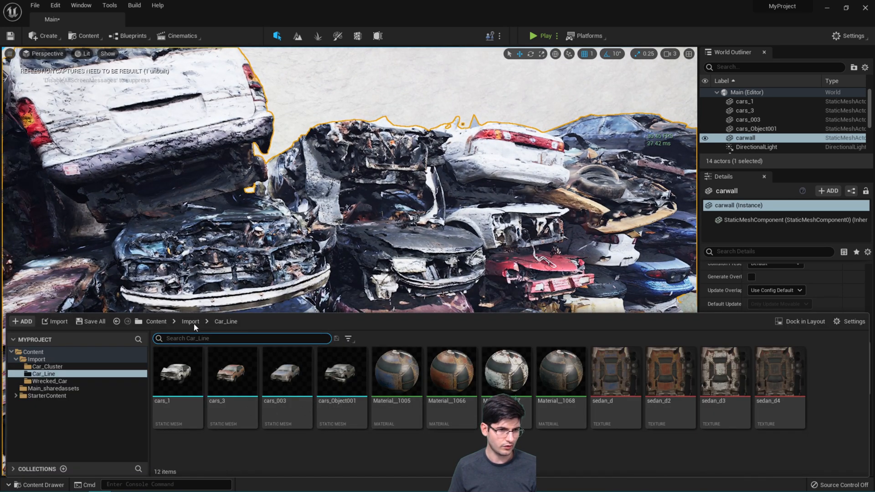
Step: Browse the Content Drawer folder tree to Import > Car_Cluster
left_click(190, 321)
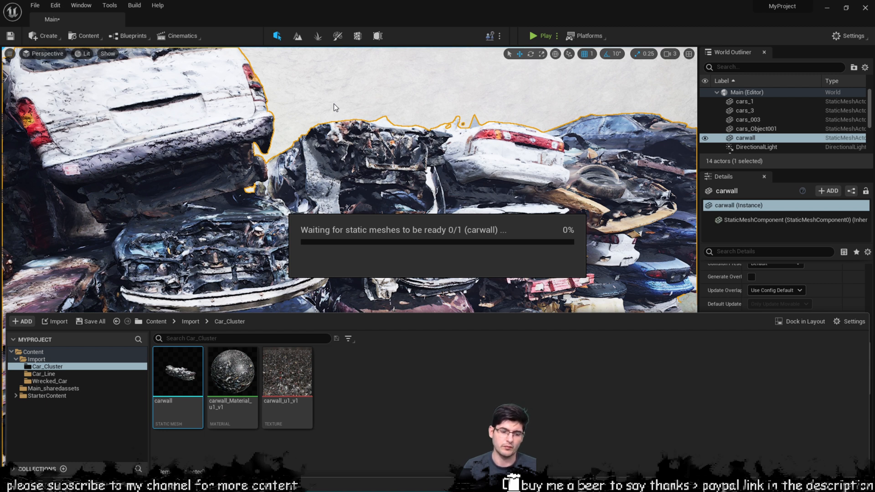
mouse_move(205, 140)
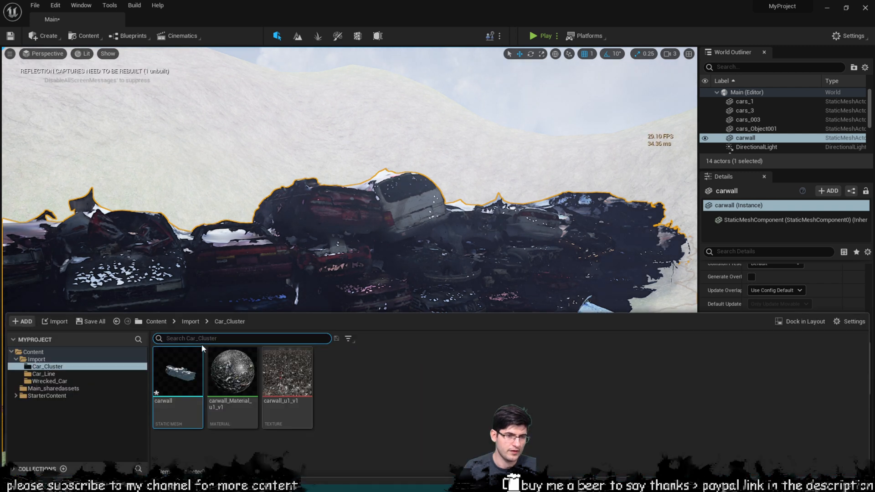
mouse_move(178, 371)
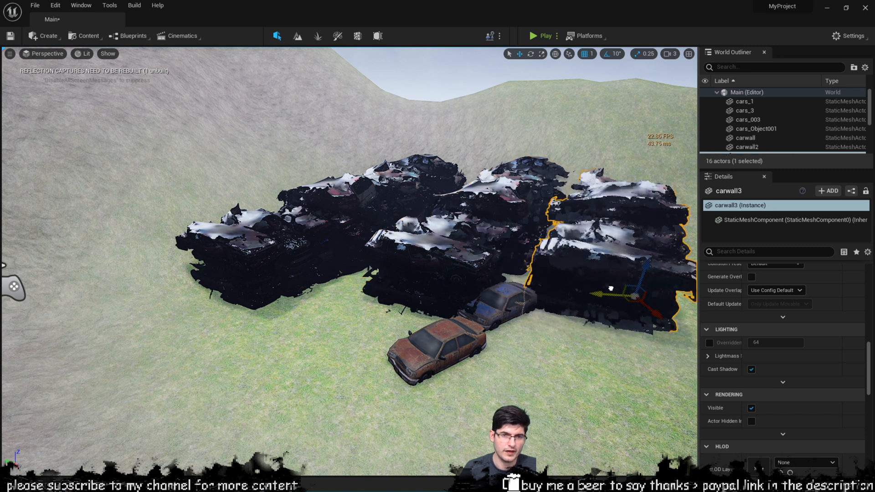
Step: Select the loose rusty car and the carwall pile to duplicate around the junkyard
left_click(745, 109)
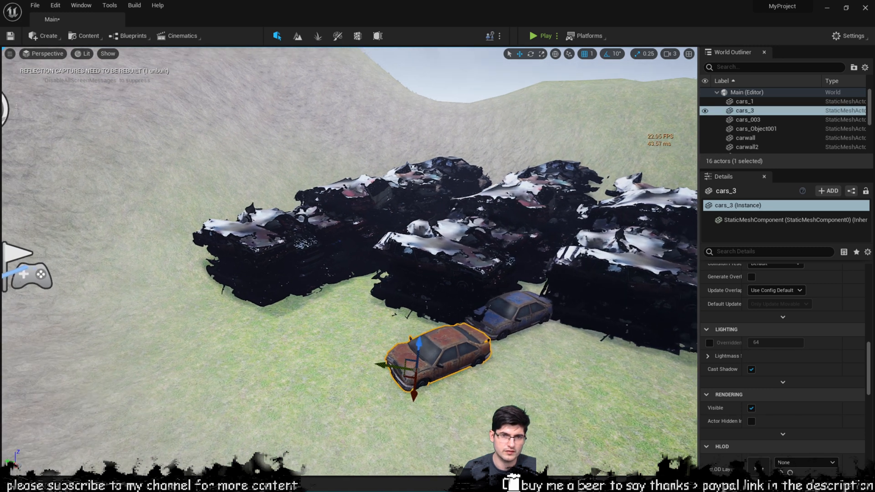
left_click(747, 147)
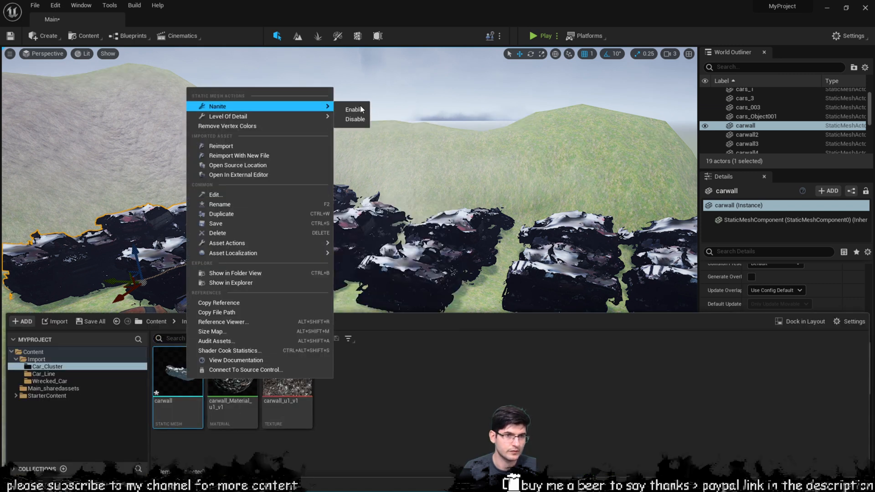
Step: Enable Nanite on the carwall static mesh and select one of the wreck piles
left_click(354, 109)
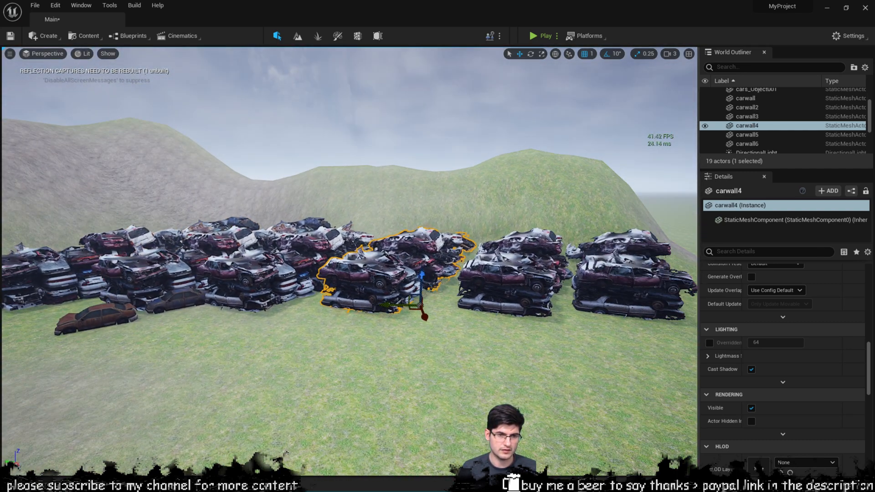
left_click(84, 54)
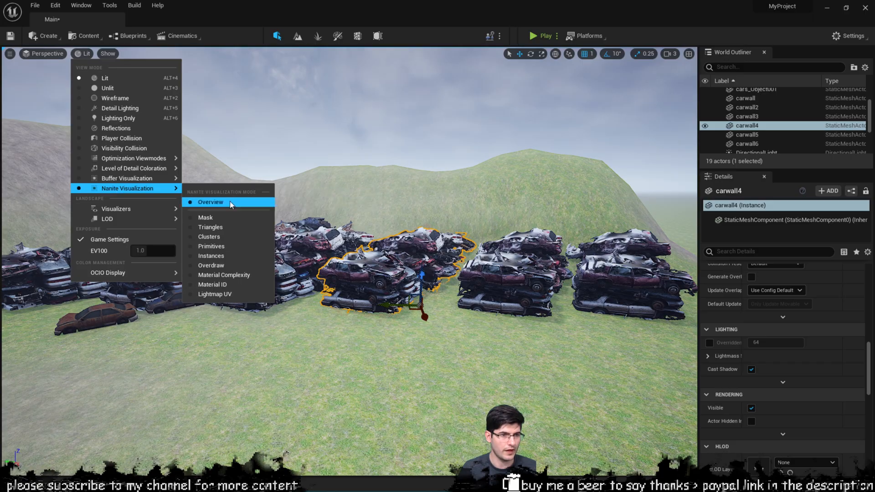
left_click(209, 236)
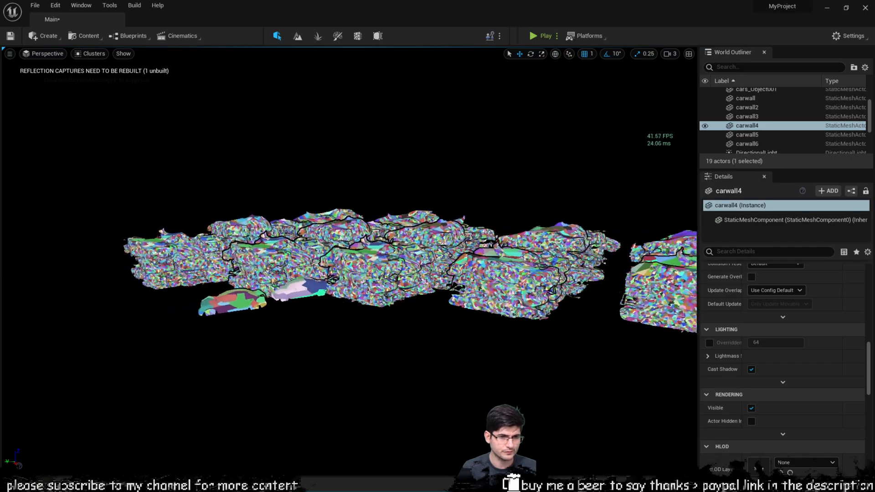
scroll("down", 3)
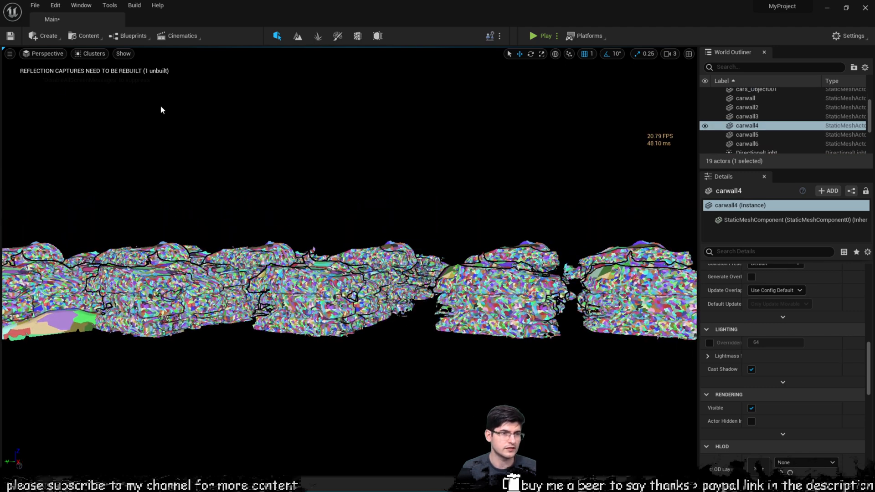
left_click(46, 54)
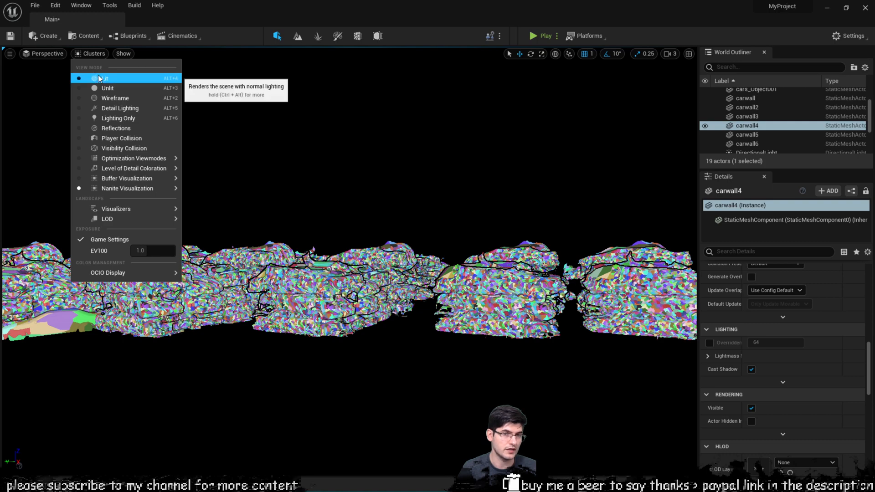
left_click(104, 78)
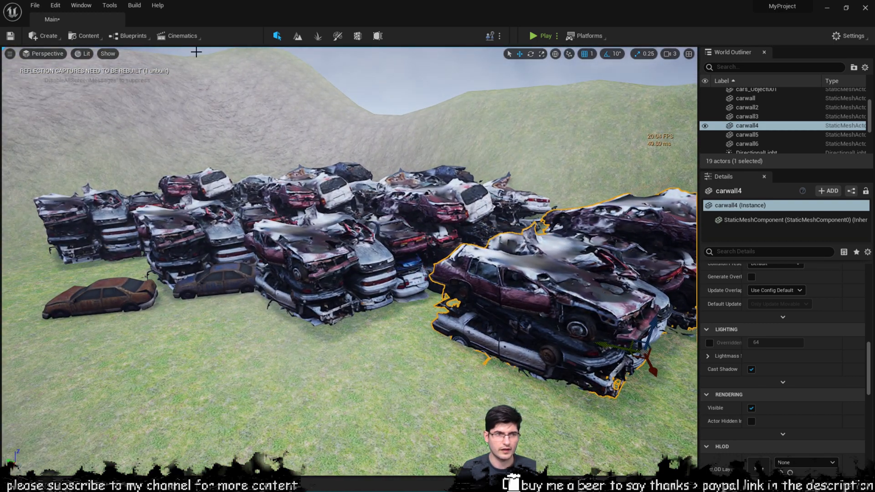
Step: Open Project Settings and filter them by 'lumen', briefly trying 'light'
left_click(54, 5)
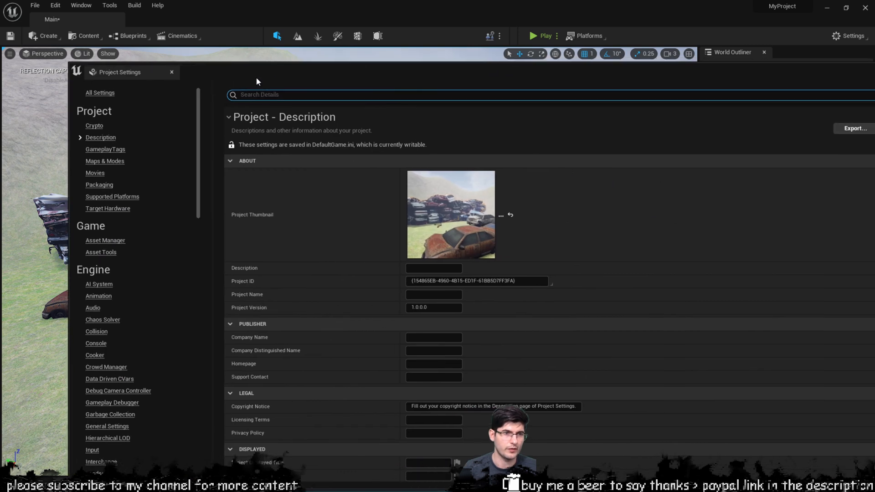
type("lumen")
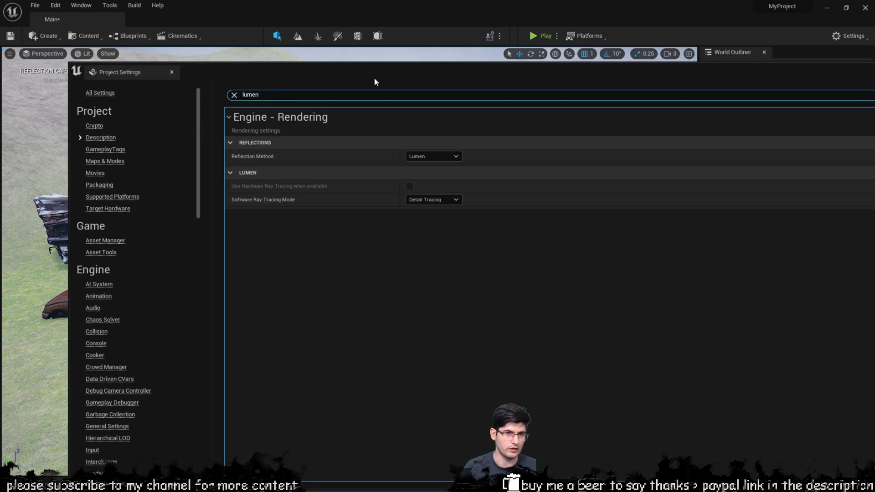
mouse_move(343, 86)
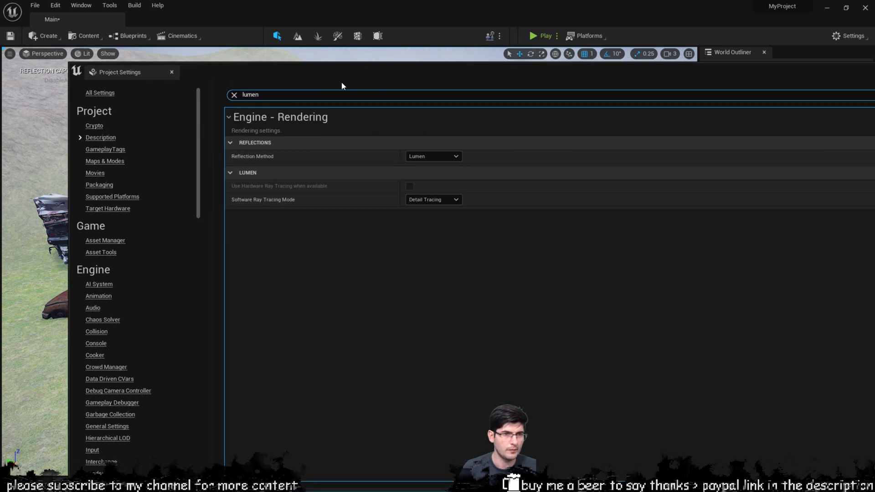
triple_click(250, 94)
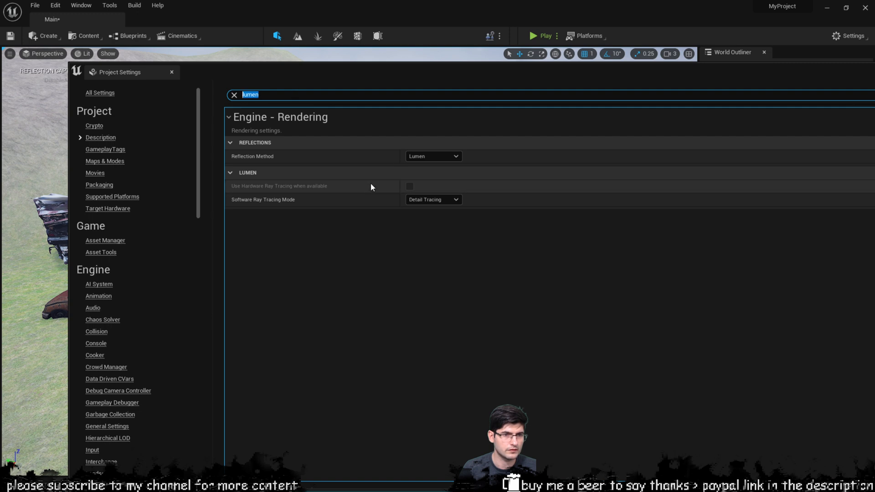
mouse_move(421, 79)
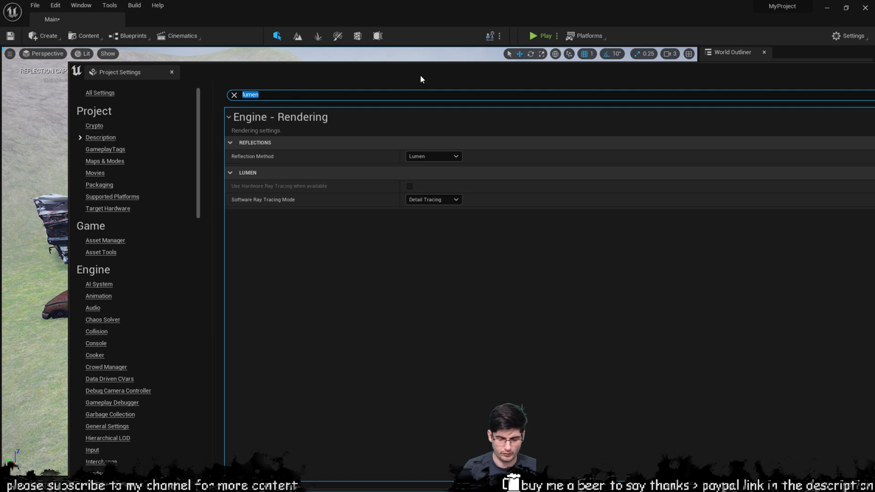
type("light")
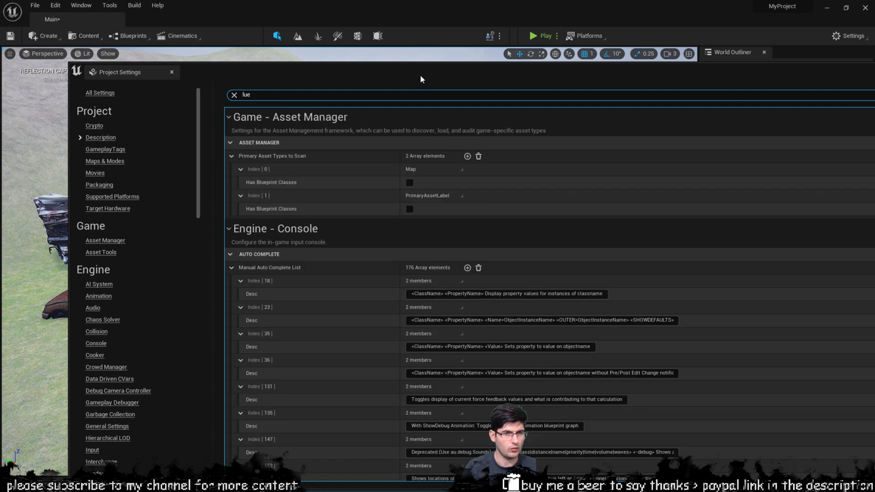
type("lumen")
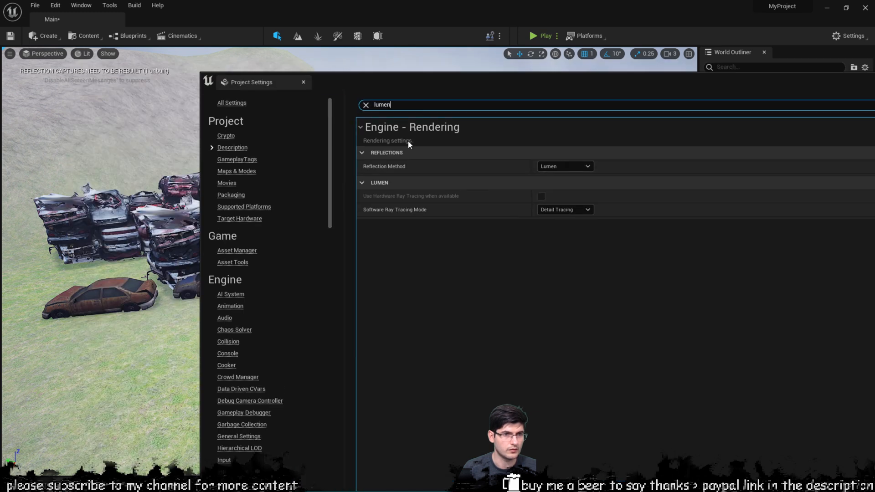
Step: Switch the Reflection Method to None, then back to Lumen
left_click(564, 166)
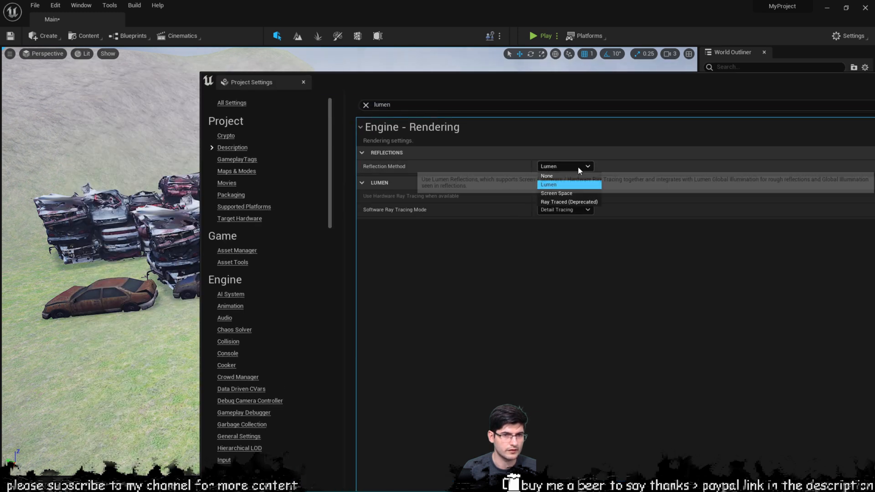
left_click(548, 184)
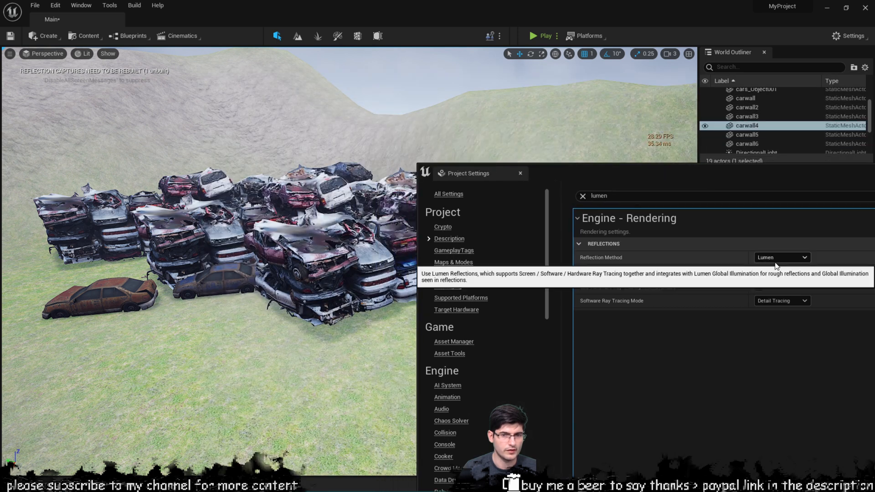
left_click(781, 257)
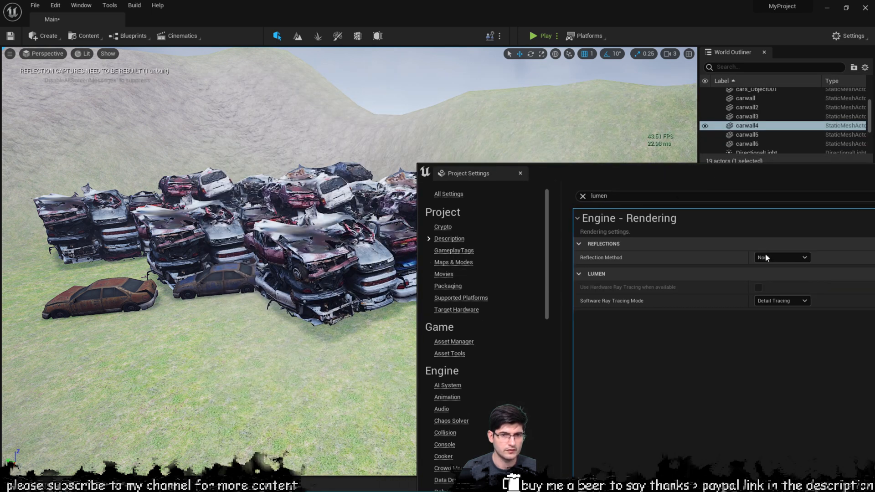
left_click(781, 257)
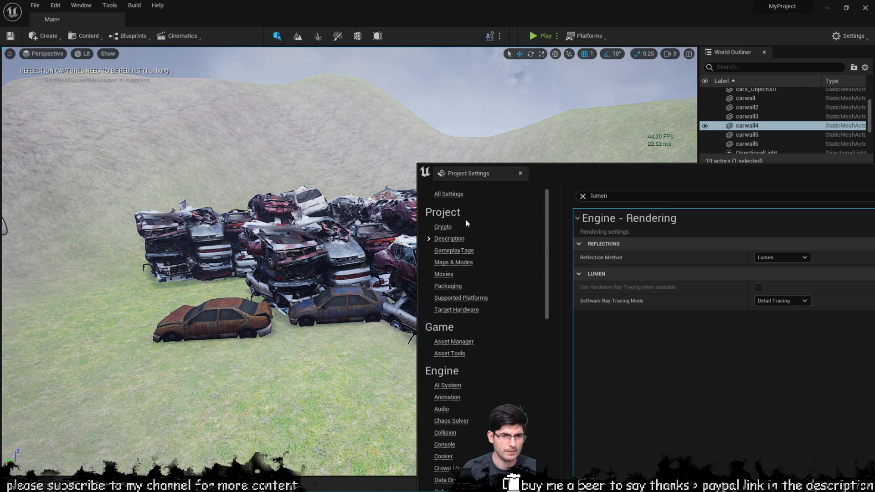
mouse_move(585, 239)
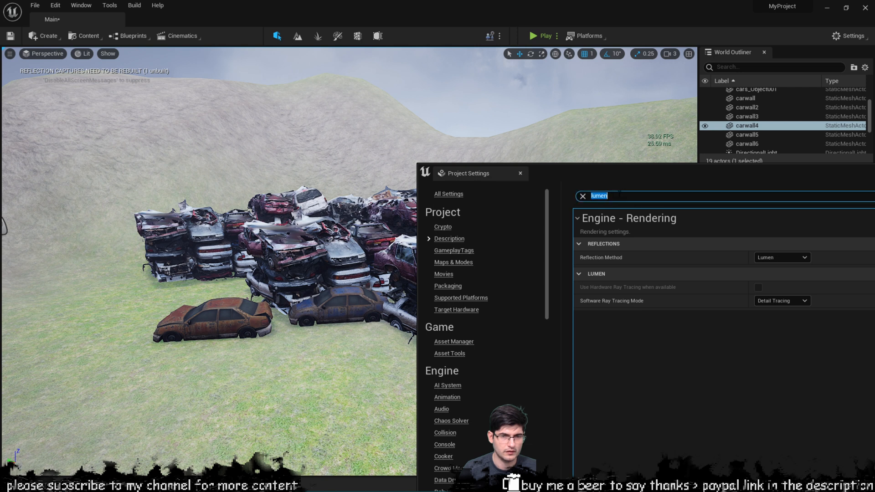
Step: Filter settings by 'shad' and set Shadow Map Method to Virtual Shadow Maps (Beta)
left_click(583, 196)
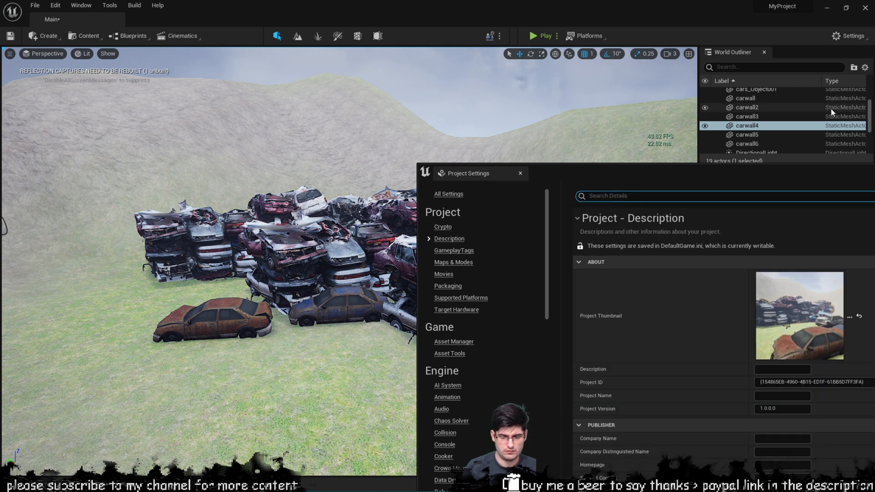
type("shadows")
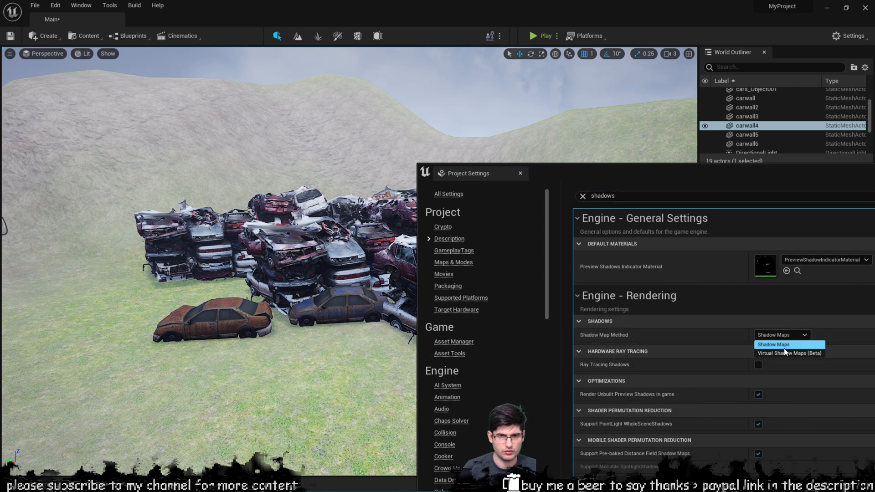
mouse_move(790, 353)
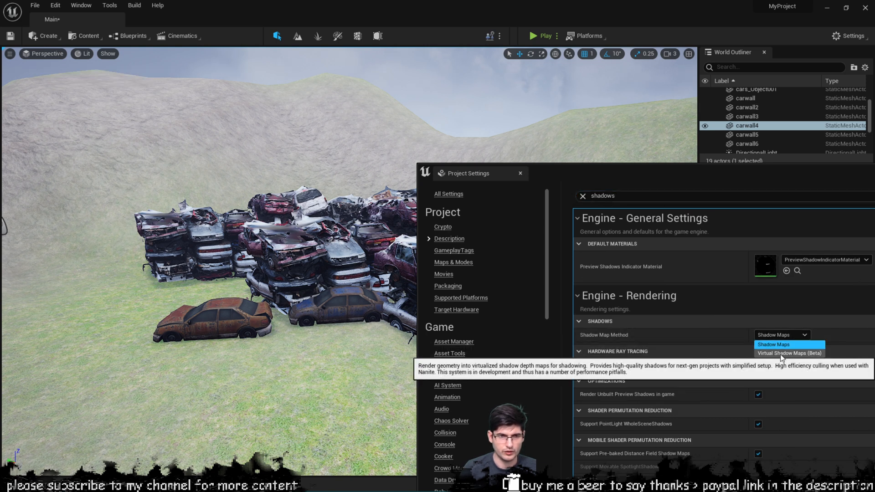
left_click(789, 354)
type("lumen")
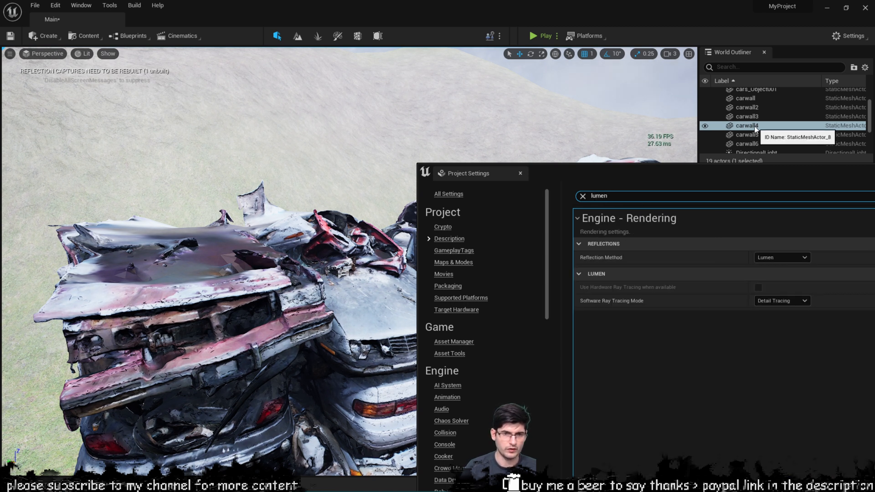
Step: Open Engine > Rendering and view the Dynamic Global Illumination Method choices, currently None
scroll("down", 3)
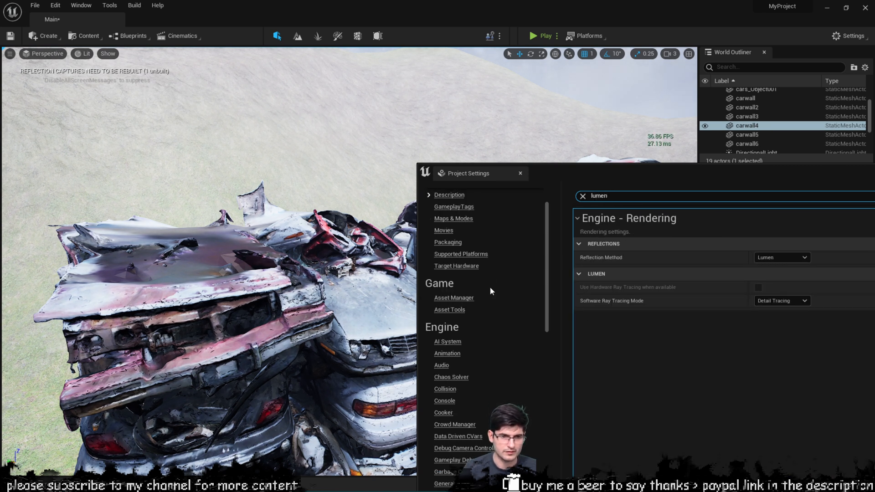
scroll("down", 3)
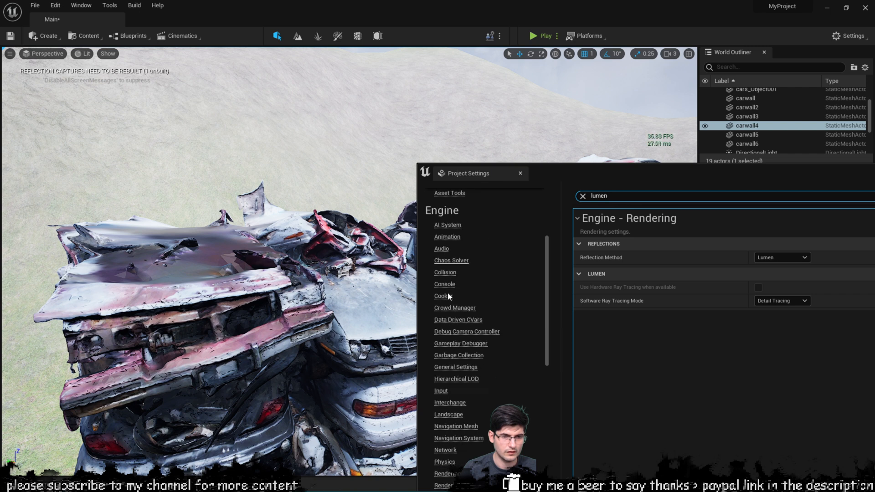
scroll("down", 3)
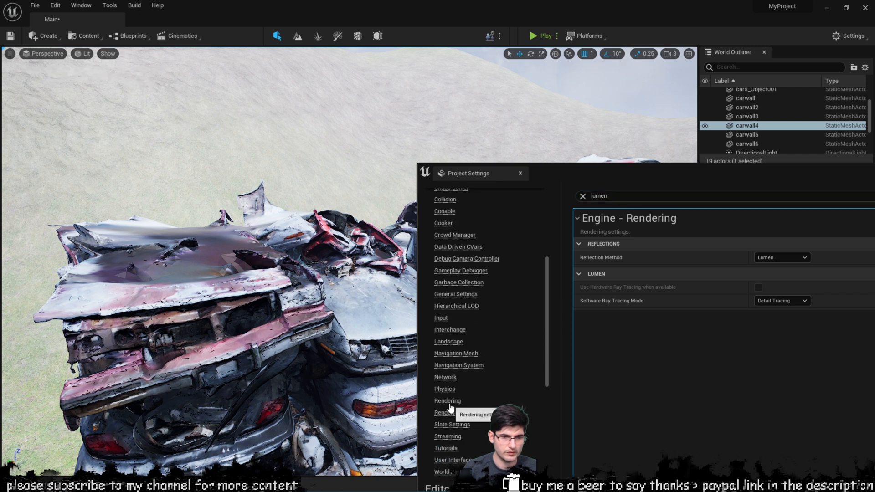
left_click(447, 400)
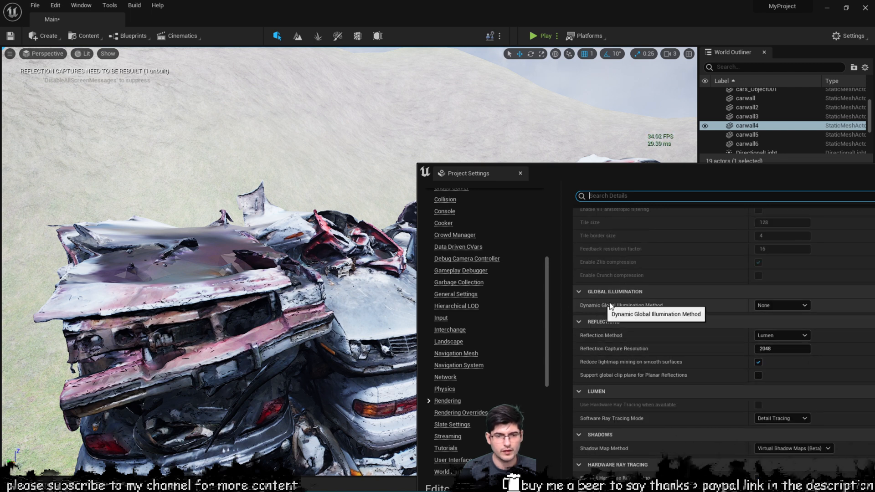
left_click(781, 305)
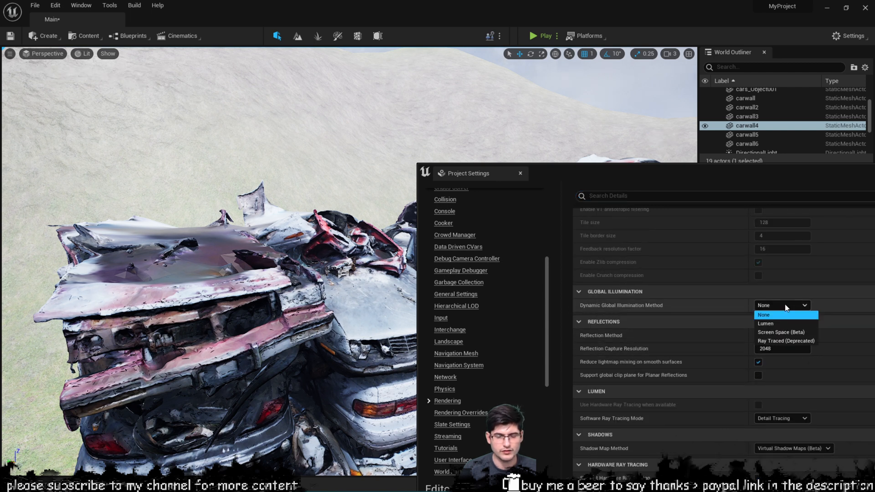
mouse_move(732, 322)
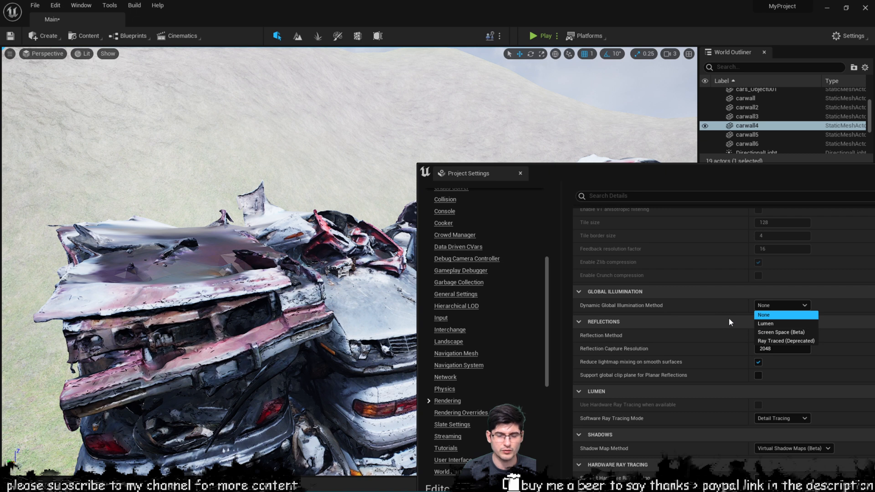
mouse_move(741, 304)
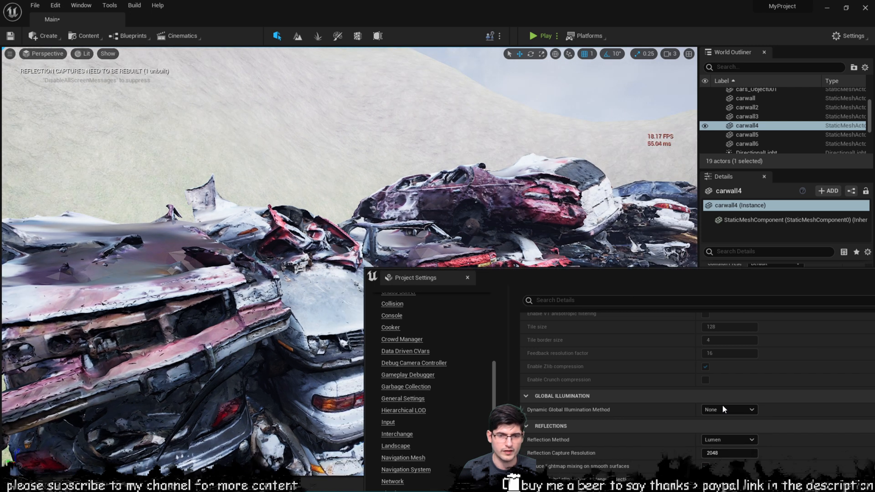
mouse_move(658, 263)
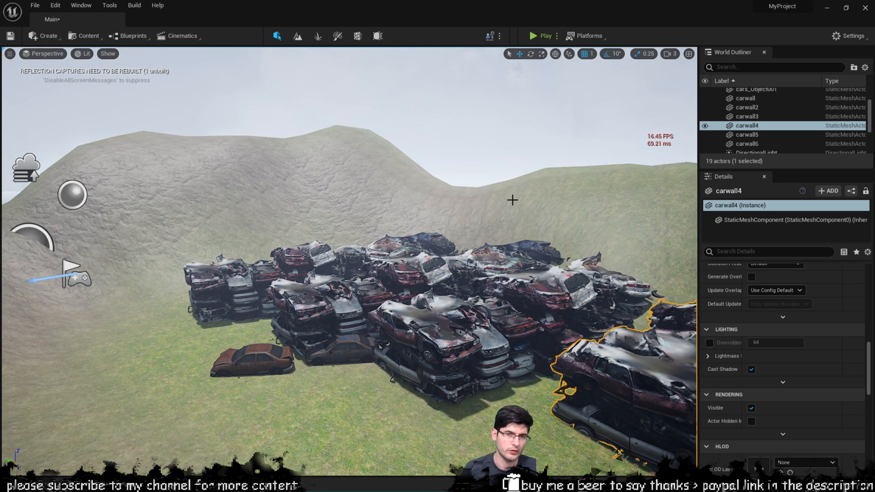
mouse_move(380, 218)
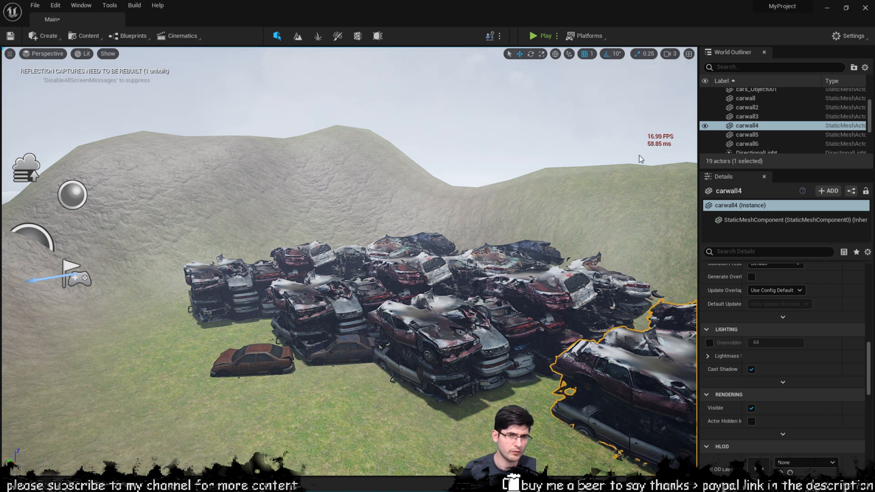
mouse_move(622, 150)
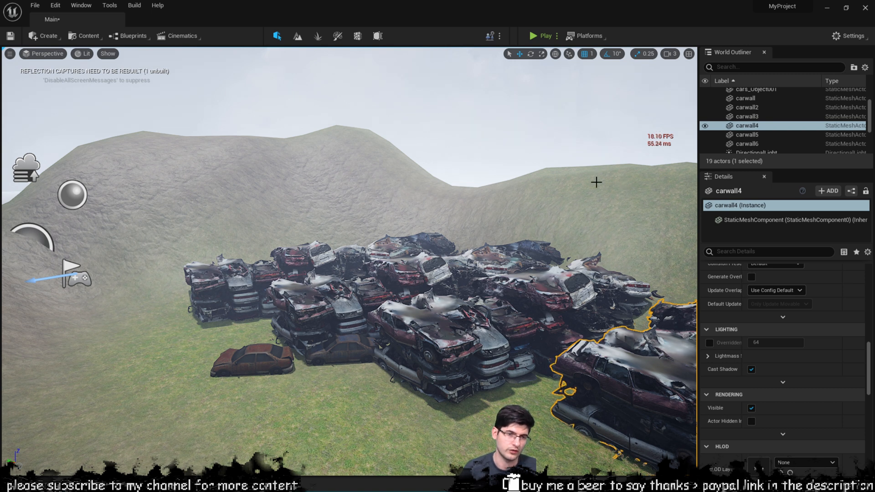
mouse_move(617, 156)
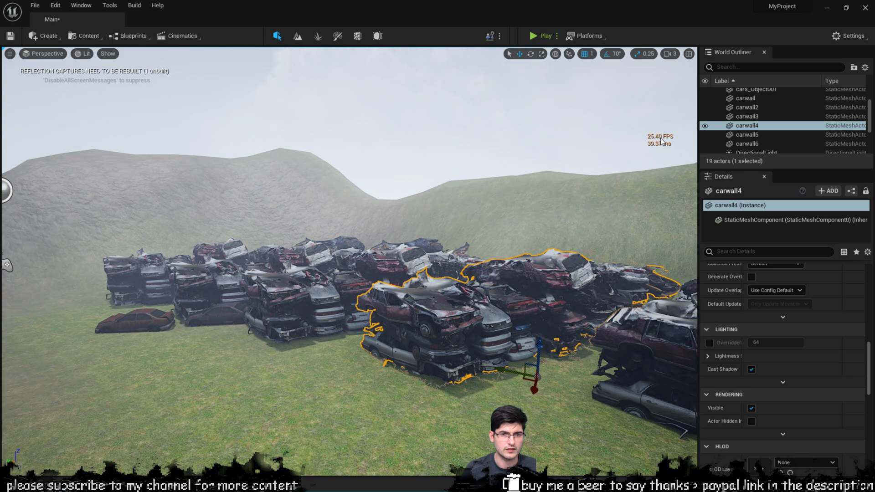
Step: Select the carwall piles and duplicate them into a second row, reaching 25 actors
left_click(10, 54)
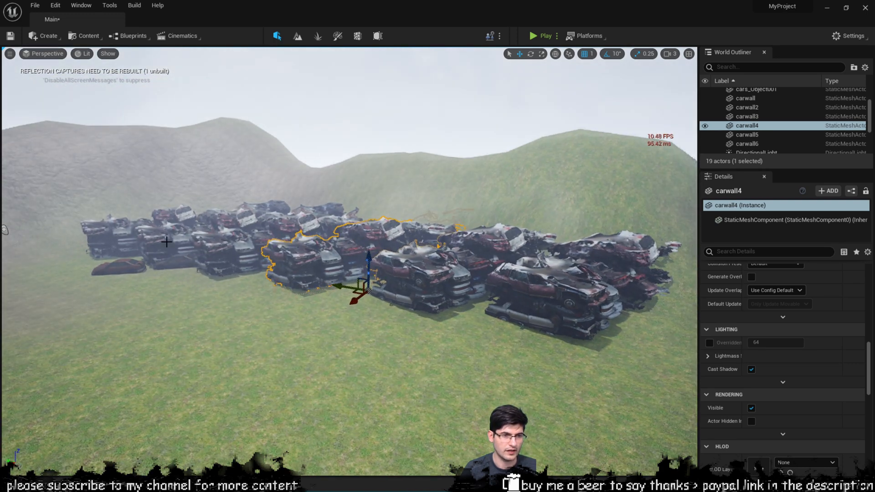
left_click(746, 98)
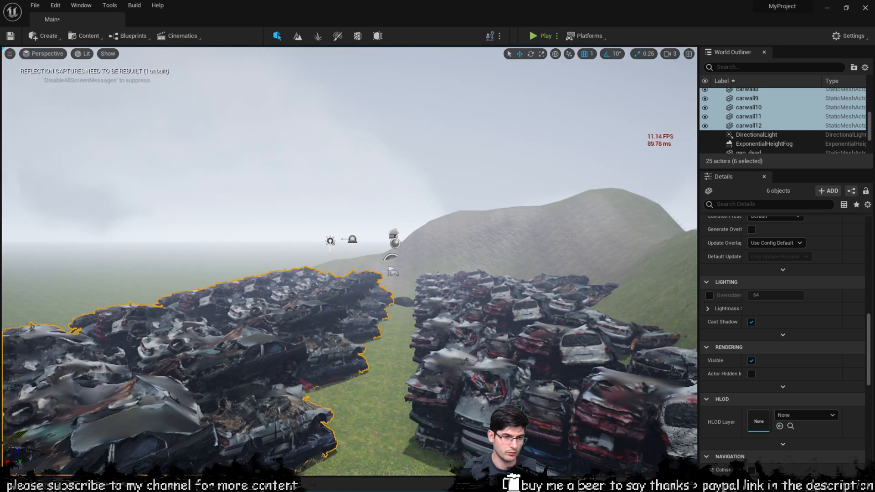
Step: Delete the six duplicated carwall piles and select the blue geo_dead wreck
right_click(351, 251)
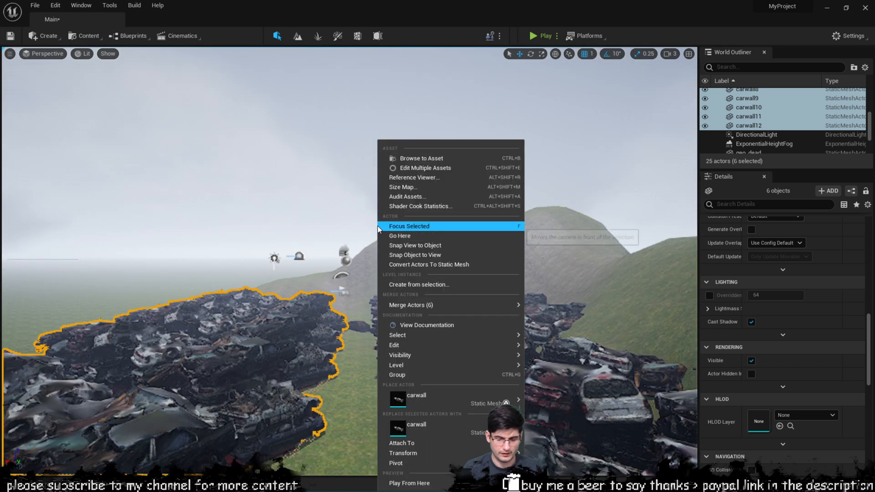
left_click(410, 226)
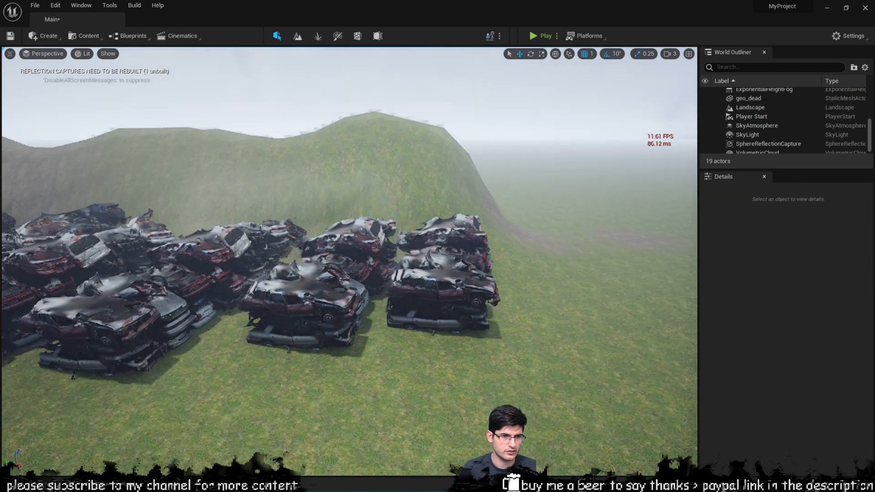
left_click(751, 107)
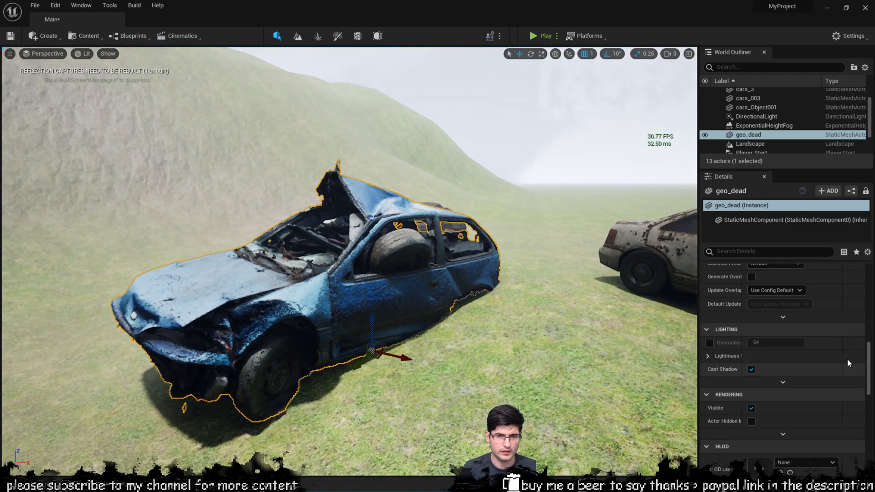
Step: Assign the white basic wall material to geo_dead's Element 0 material slot
scroll("up", 3)
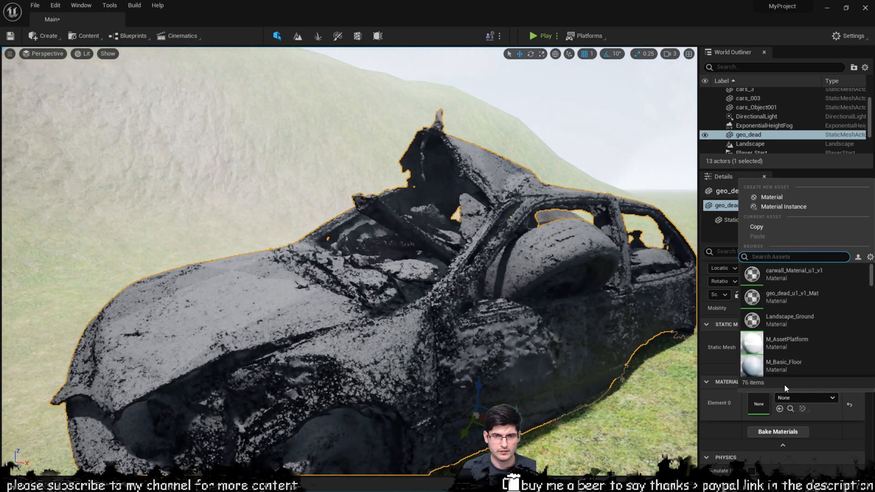
mouse_move(784, 366)
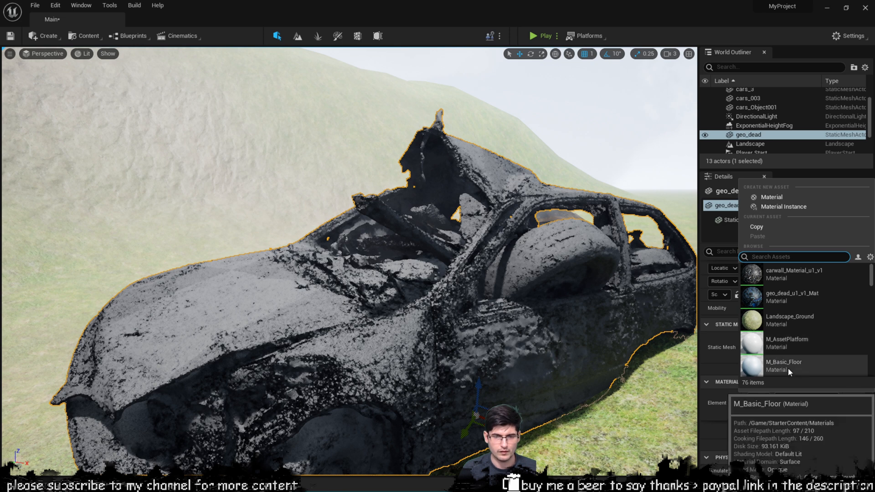
left_click(782, 366)
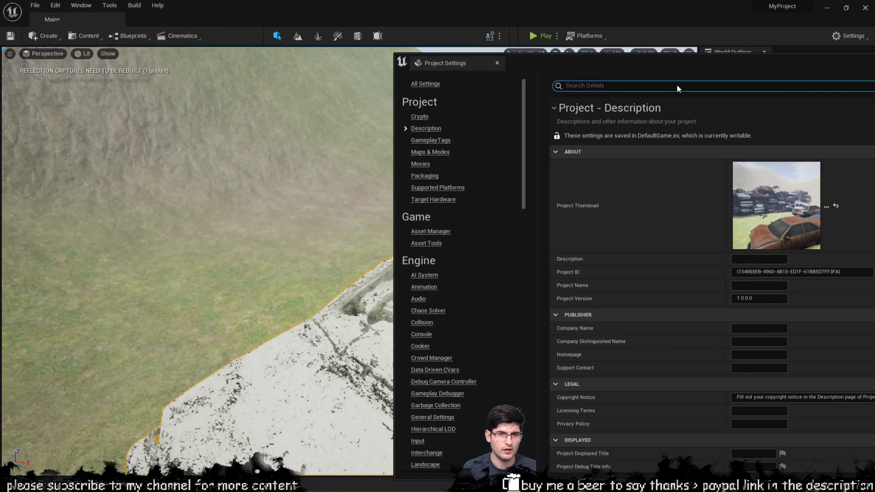
Step: Search settings for 'lumen' and set Dynamic Global Illumination Method to Lumen
type("lumen")
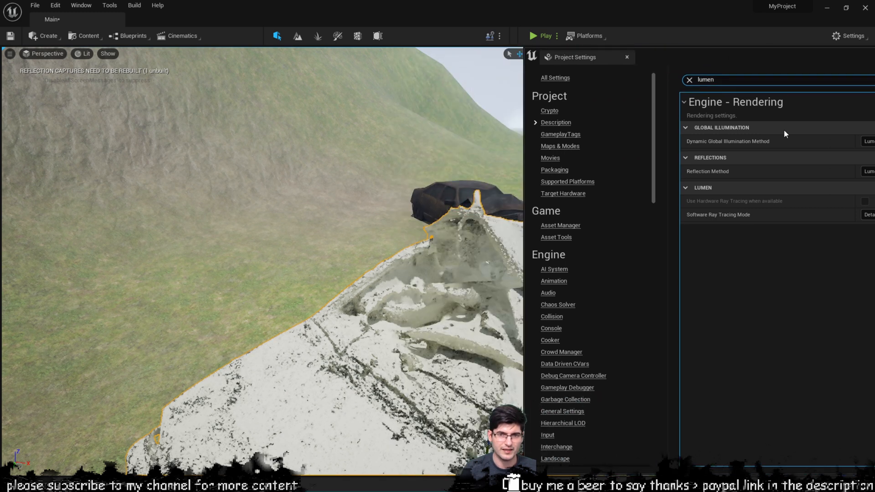
left_click(867, 141)
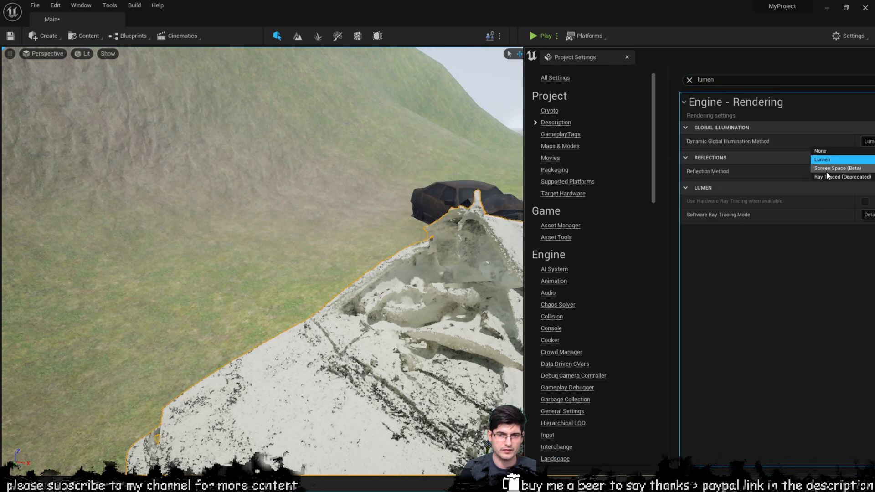
left_click(821, 151)
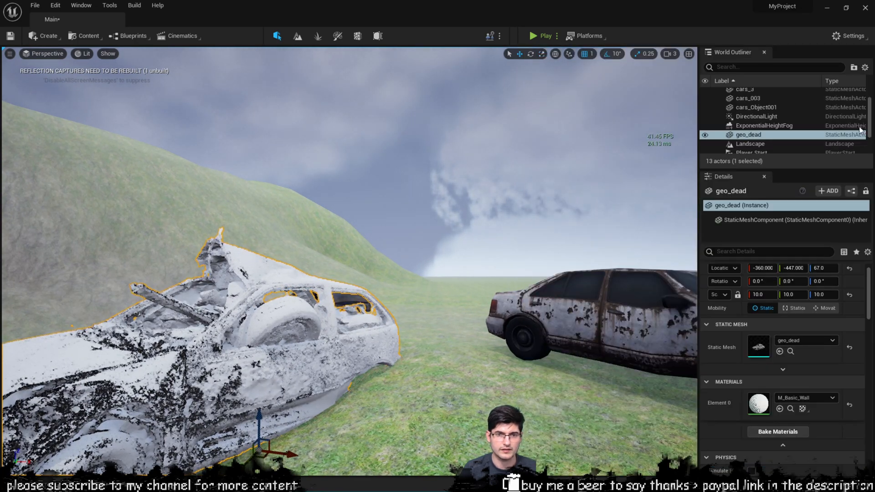
left_click(756, 116)
type("shado")
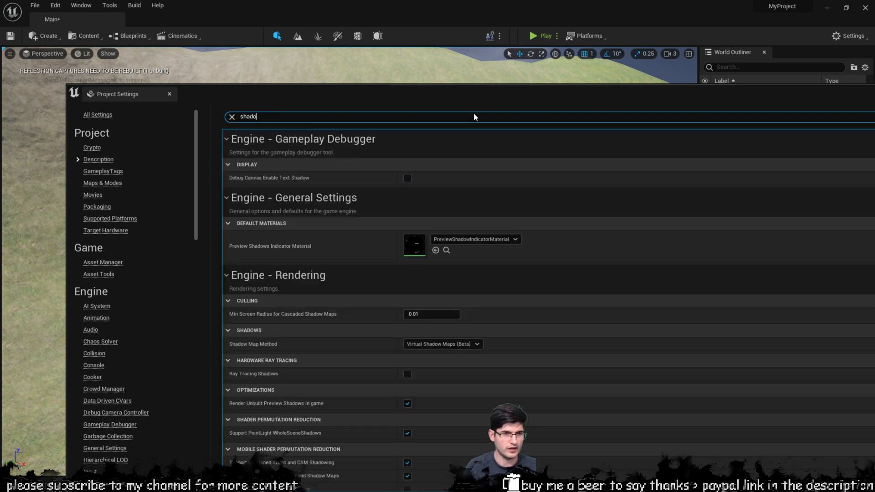
Step: Refine the search to 'shadowm' and choose Shadow Maps as the Shadow Map Method
type("m")
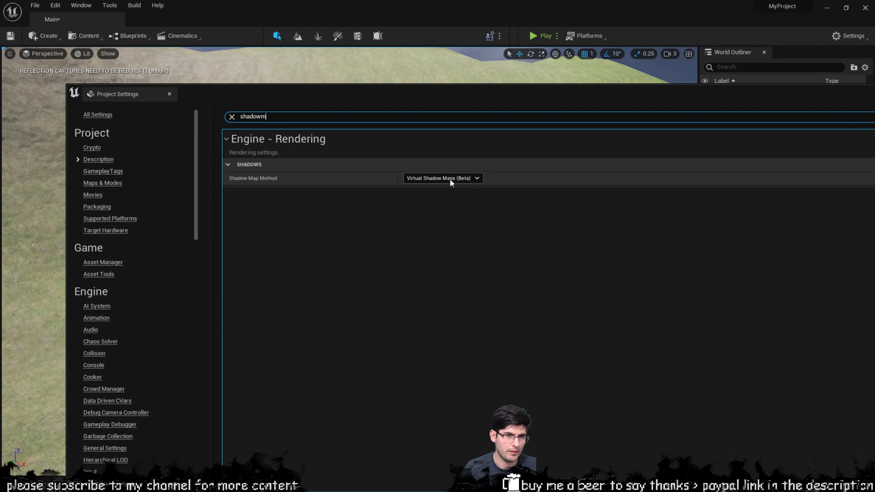
left_click(430, 178)
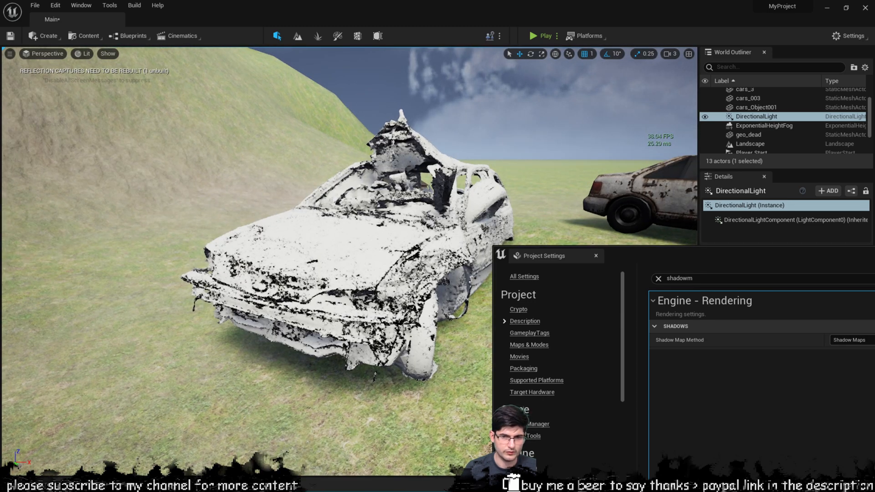
Step: Set Shadow Map Method back to Virtual Shadow Maps (Beta)
left_click(848, 340)
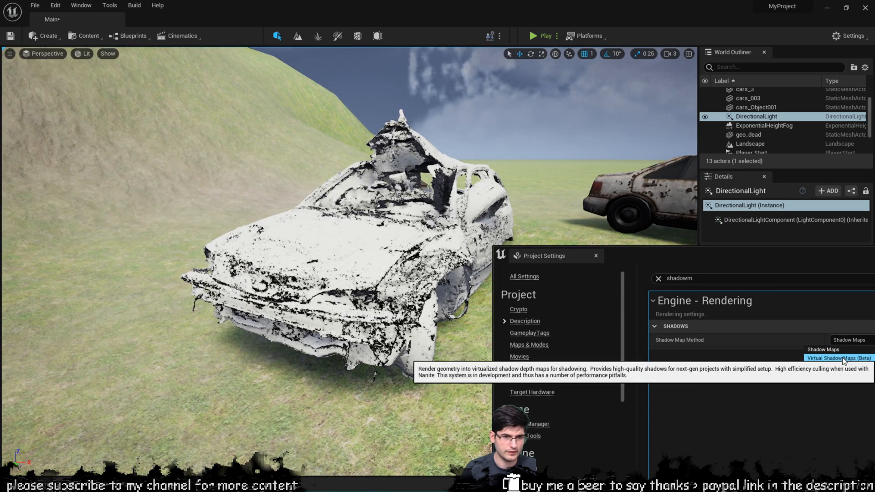
left_click(838, 358)
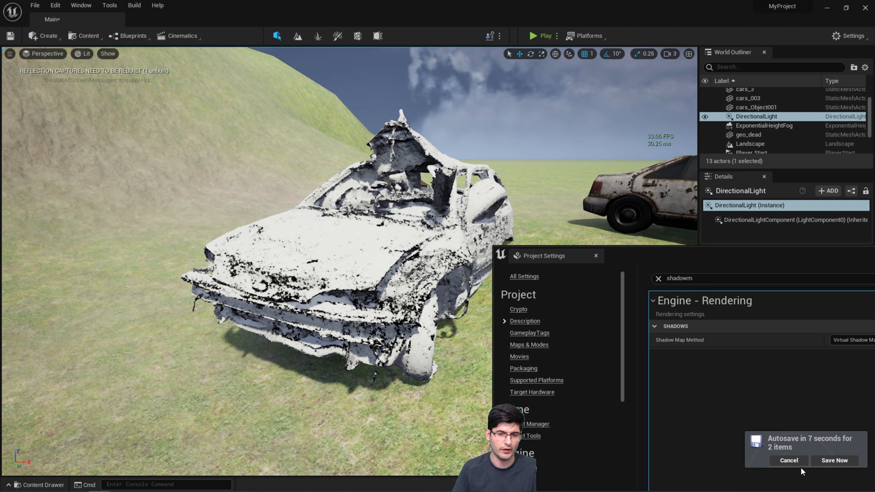
Step: Cancel the pending autosave notification
left_click(789, 461)
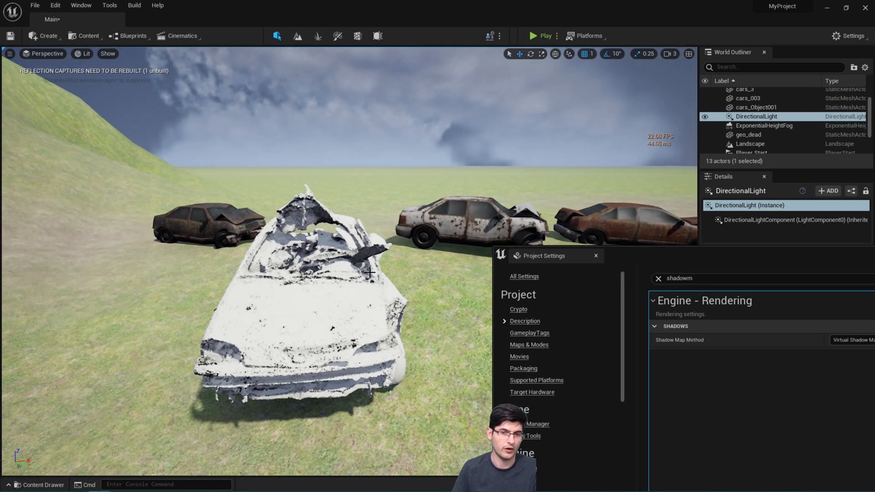
mouse_move(440, 277)
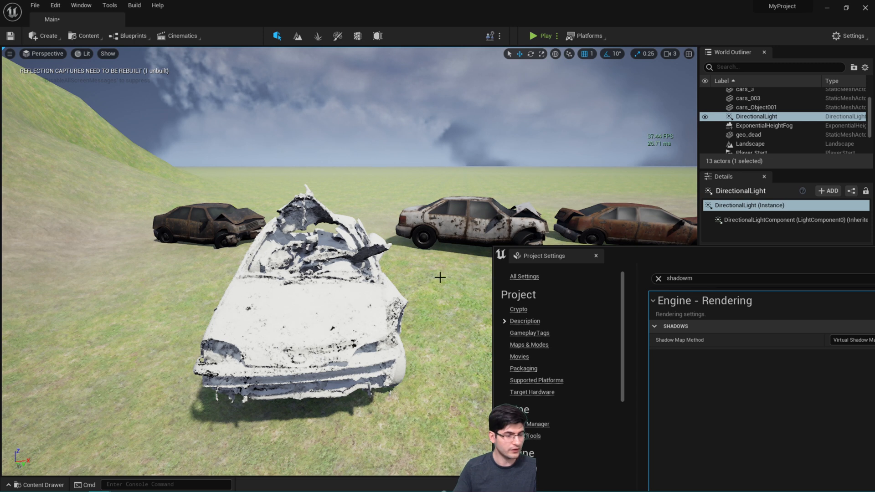